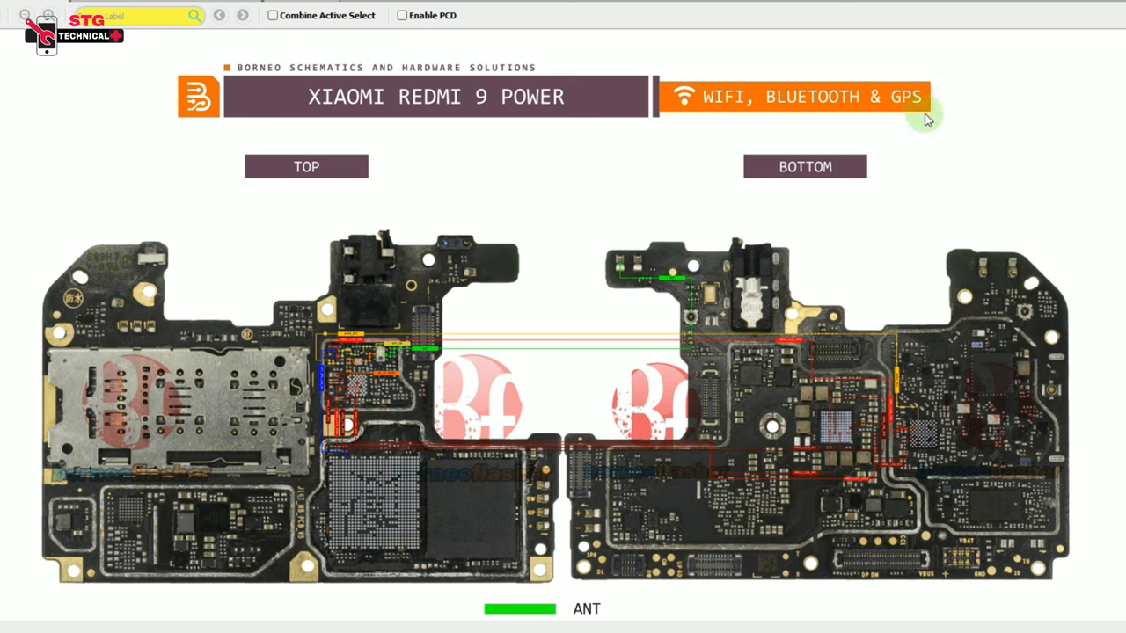
mouse_move(828, 110)
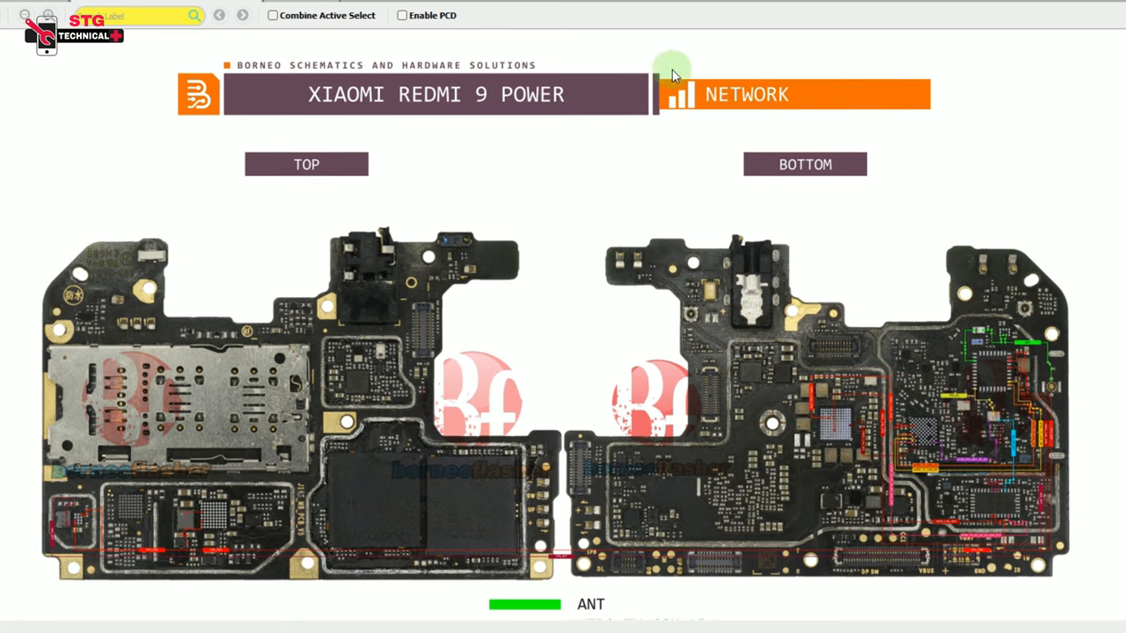
Step: Show the WiFi, Bluetooth & GPS board view with its full ANT through EXT_GPS_LNA_EN legend
click(791, 94)
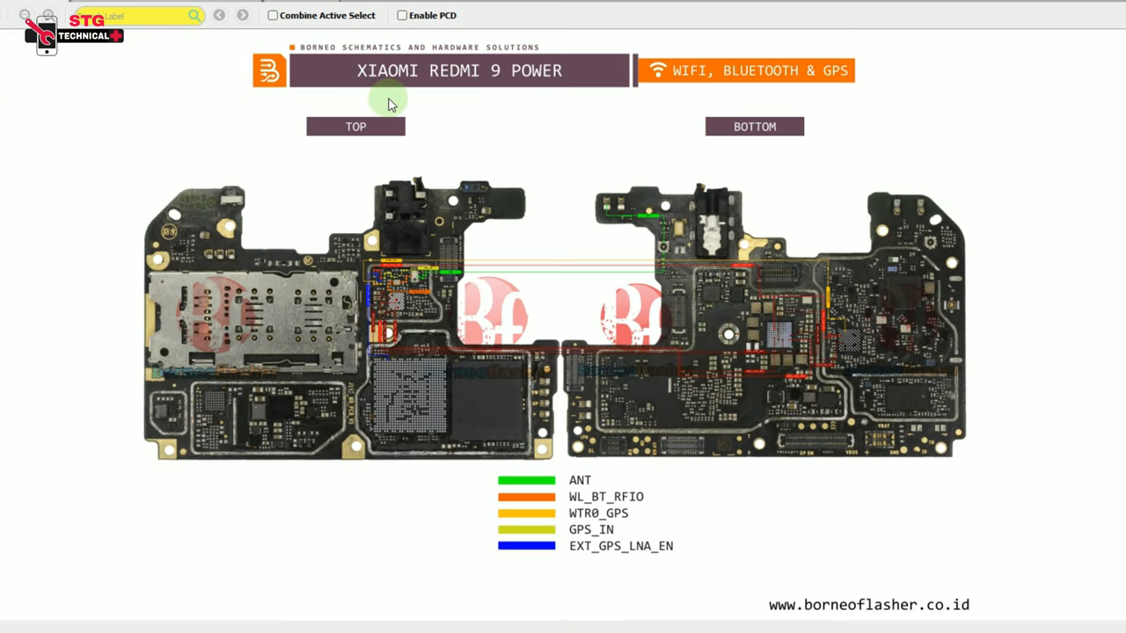
mouse_move(190, 59)
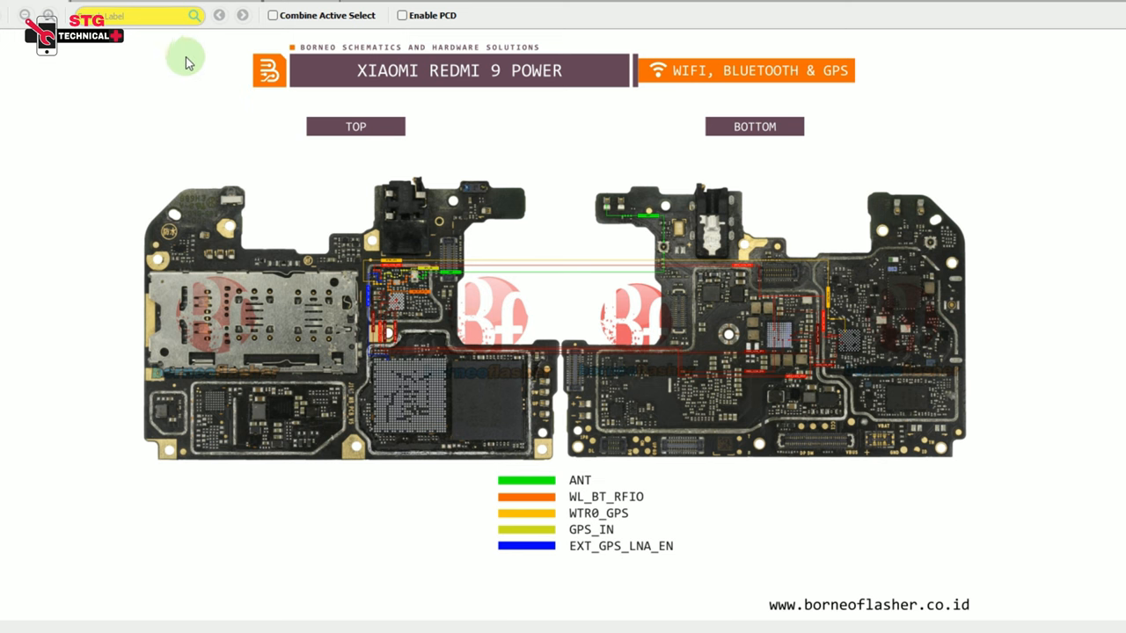